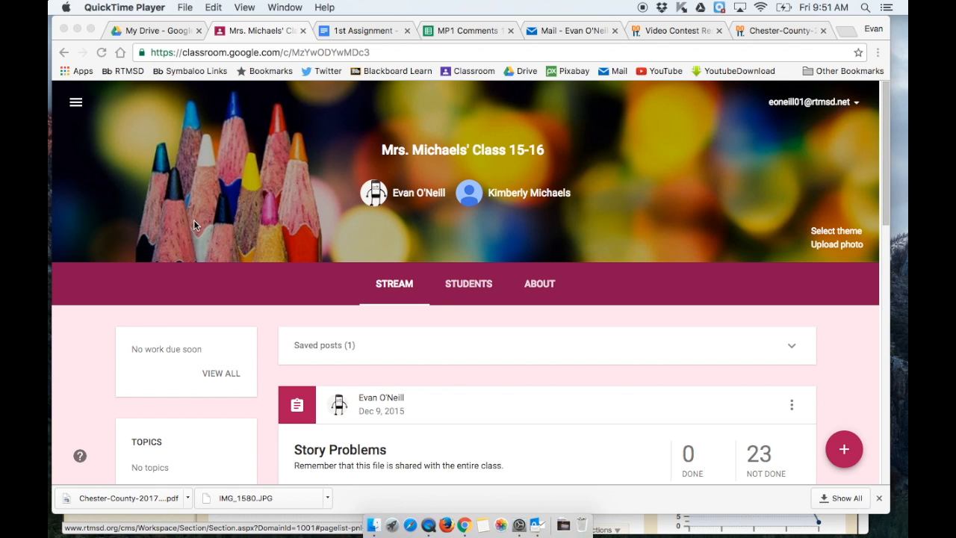
pyautogui.moveTo(424, 330)
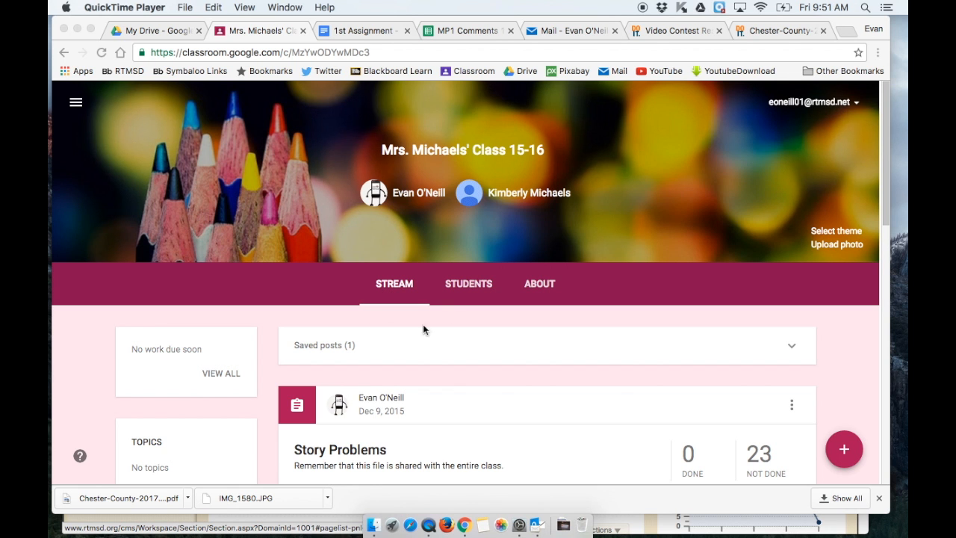
pyautogui.moveTo(561, 335)
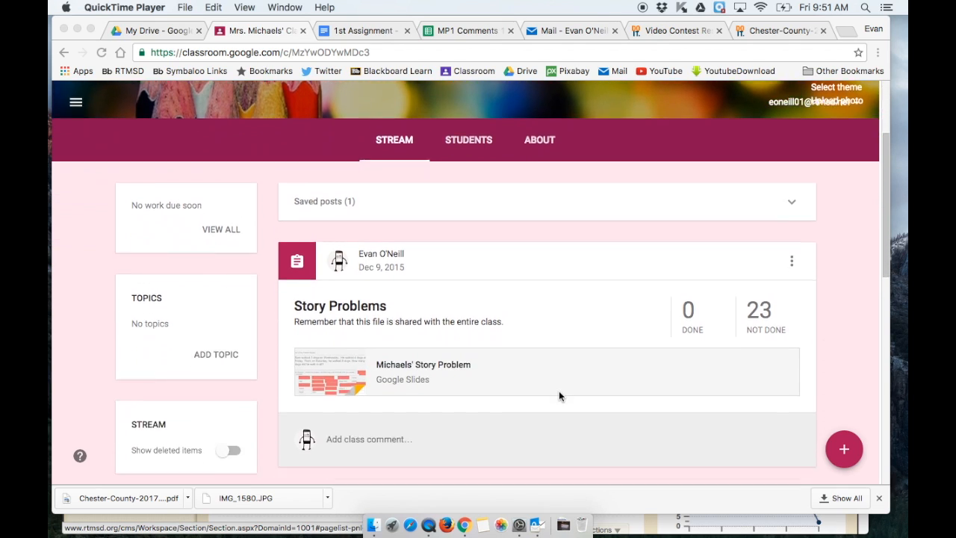
# Step: View the 1st Assignment's Student Work and bring up the turned-in student's submission file
pyautogui.scroll(-3)
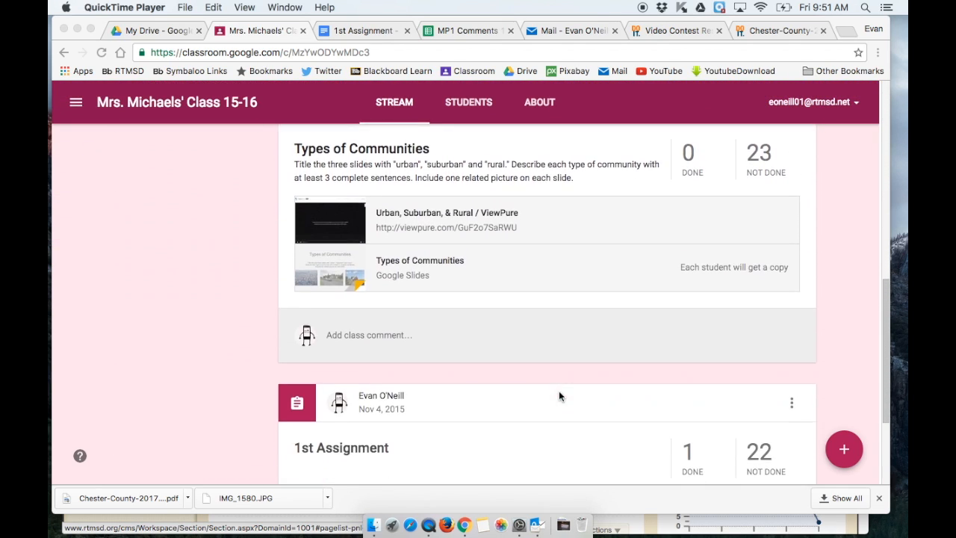
pyautogui.scroll(-3)
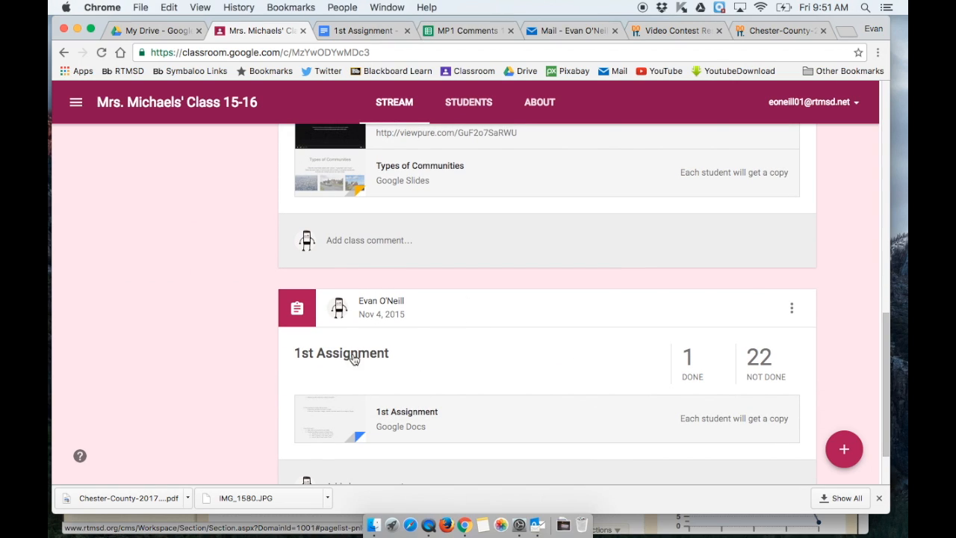
pyautogui.click(340, 352)
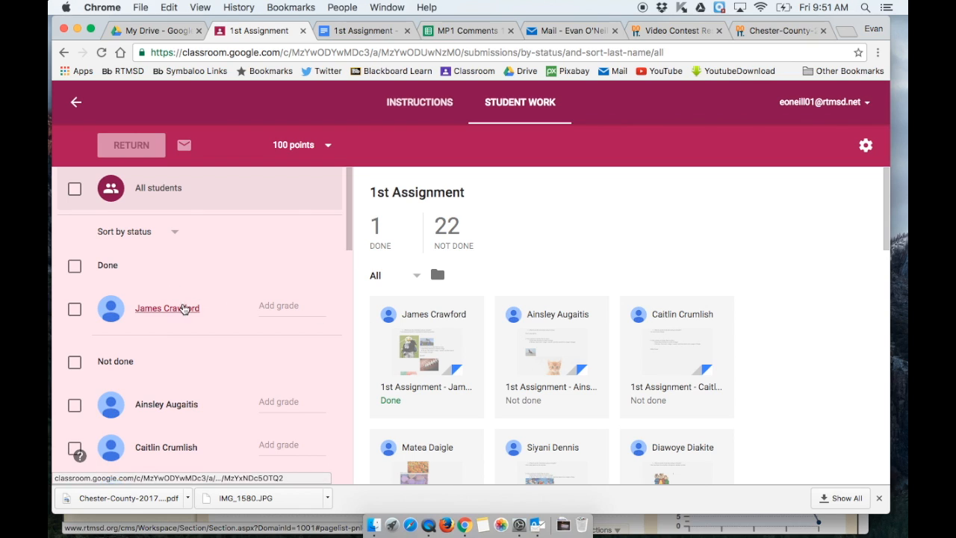
pyautogui.scroll(-3)
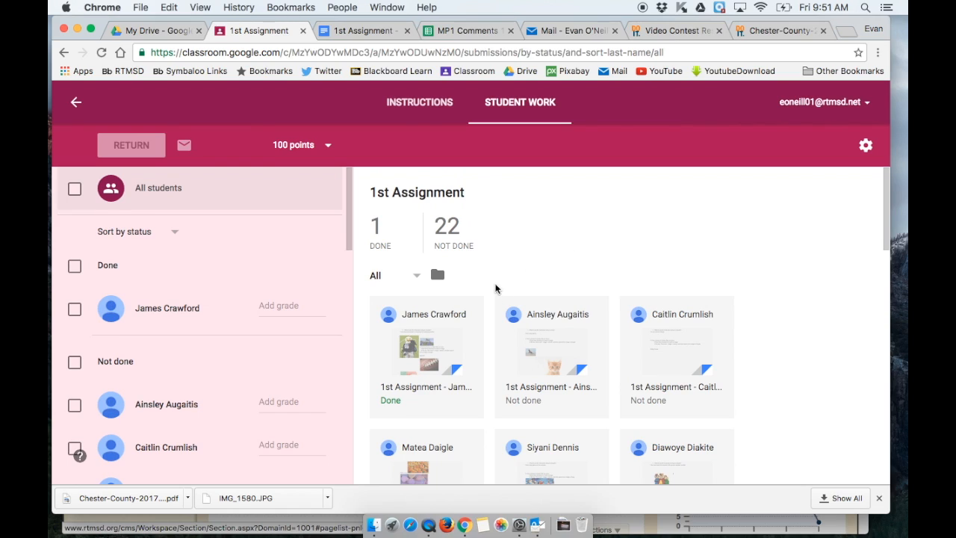
pyautogui.moveTo(657, 397)
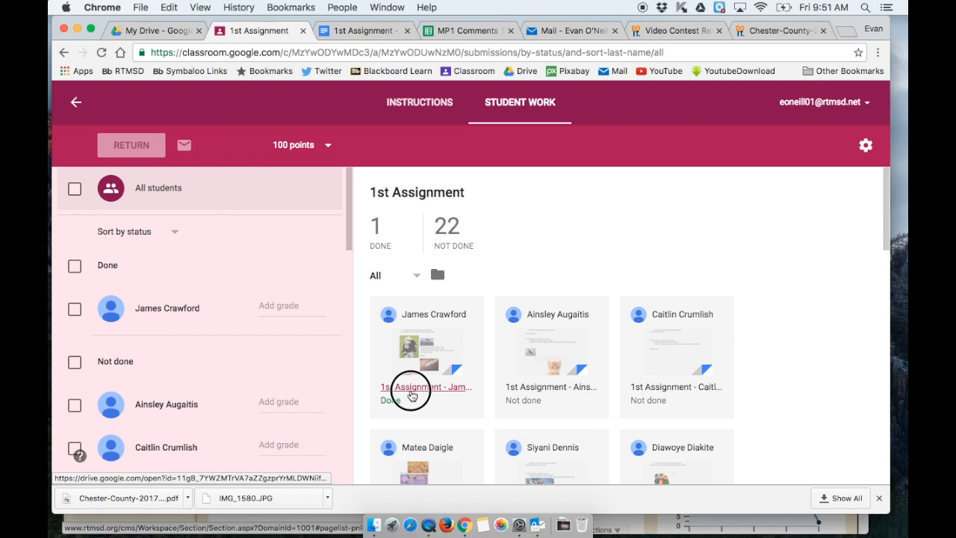
pyautogui.click(409, 387)
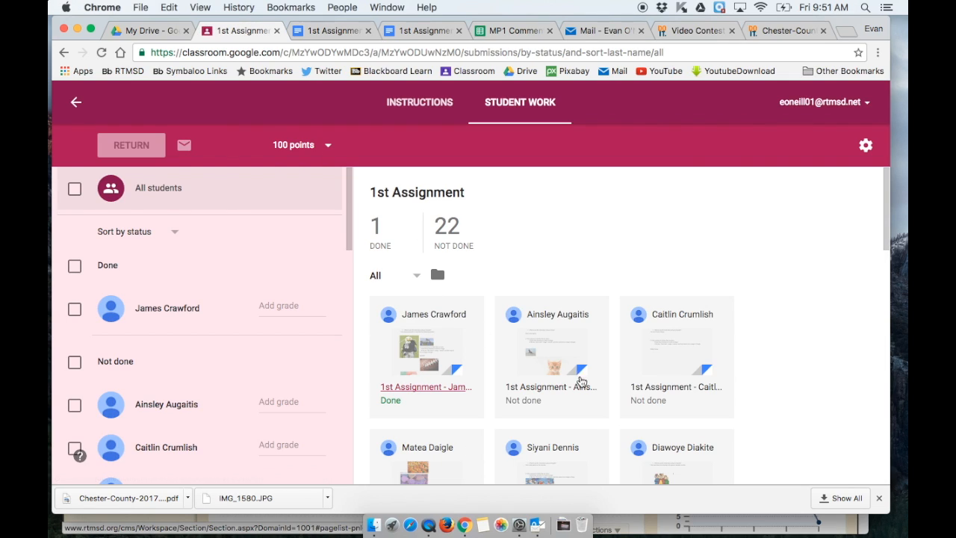
pyautogui.moveTo(539, 293)
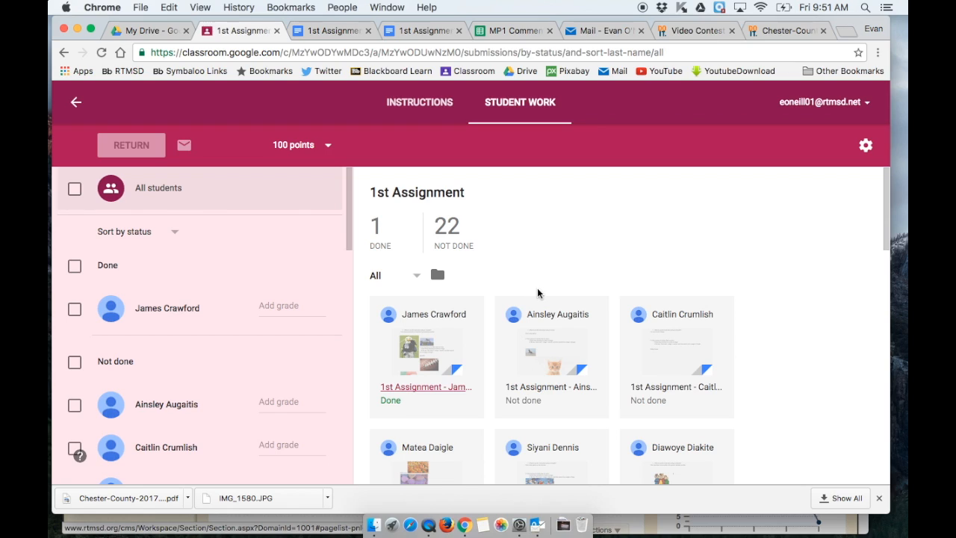
pyautogui.moveTo(557, 268)
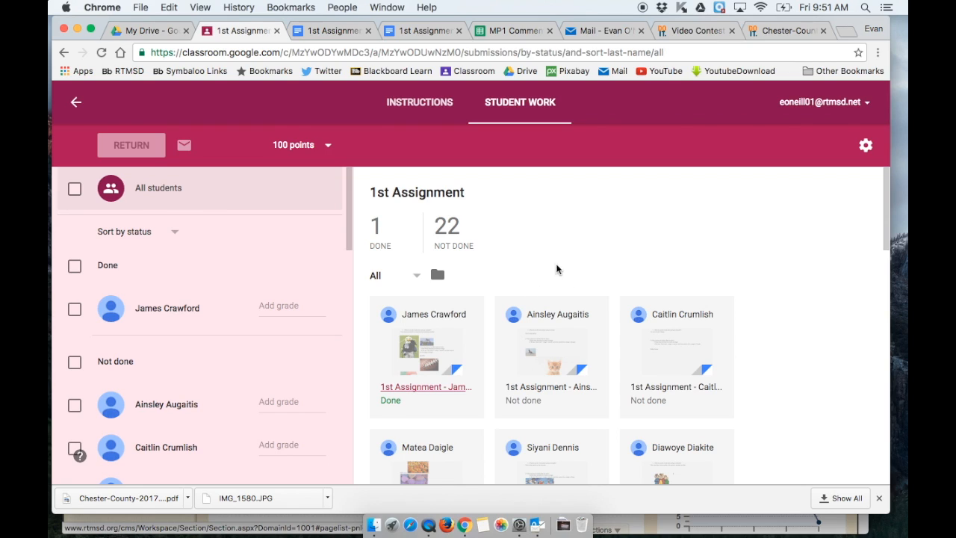
pyautogui.moveTo(739, 254)
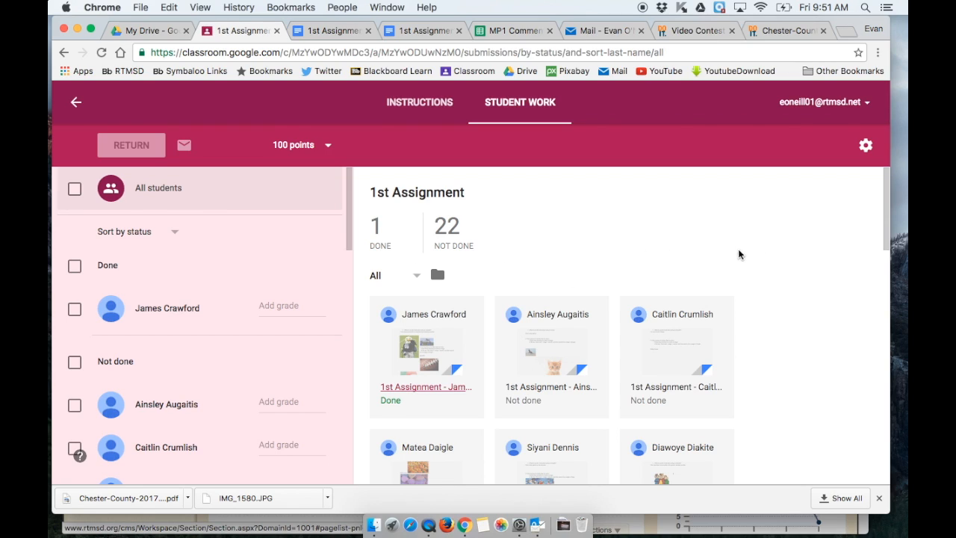
pyautogui.scroll(-3)
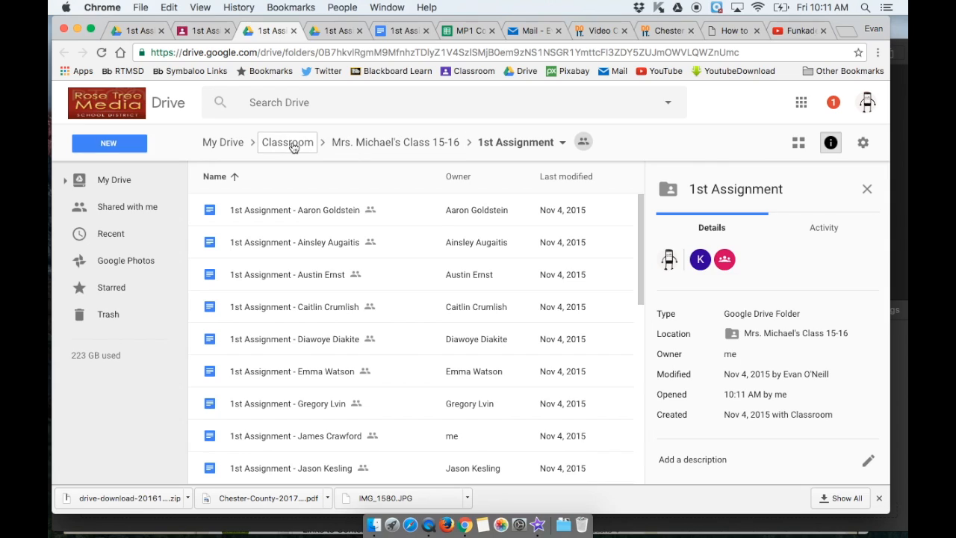
pyautogui.moveTo(222, 142)
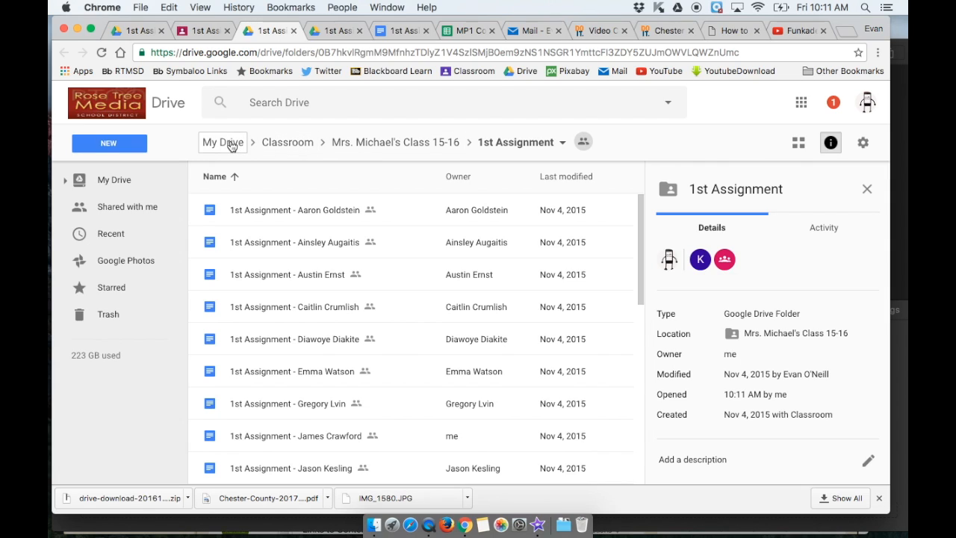
pyautogui.moveTo(336, 239)
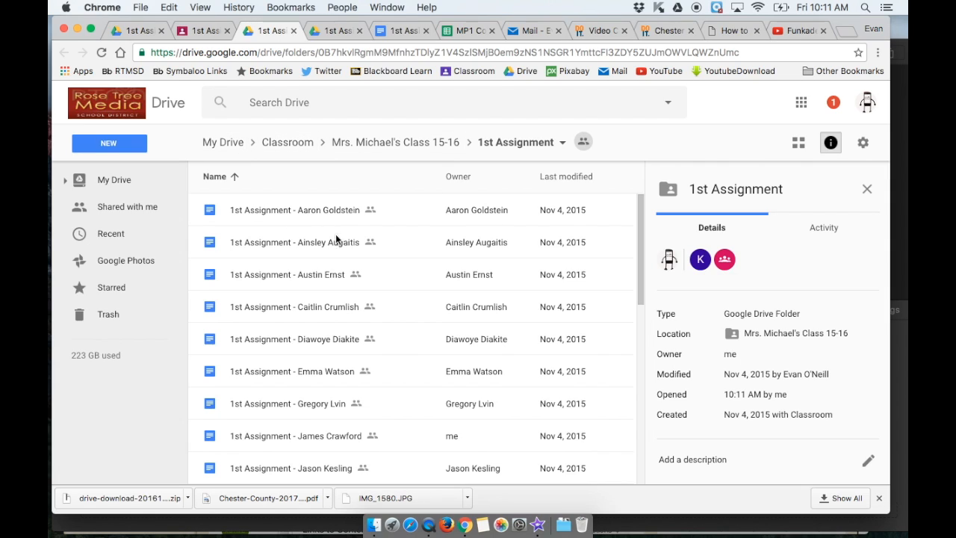
# Step: Select the first student file in the 1st Assignment Drive folder to begin the group selection
pyautogui.scroll(-3)
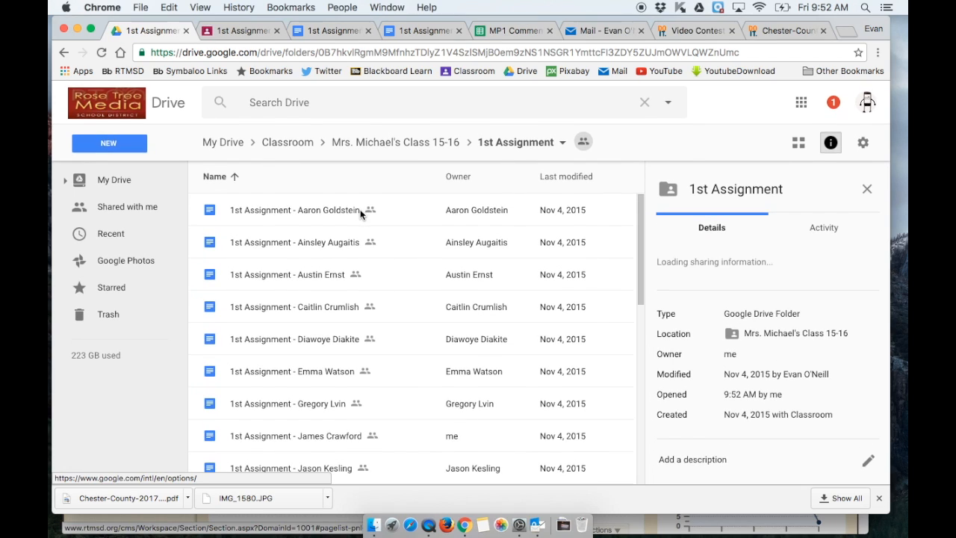
pyautogui.click(294, 209)
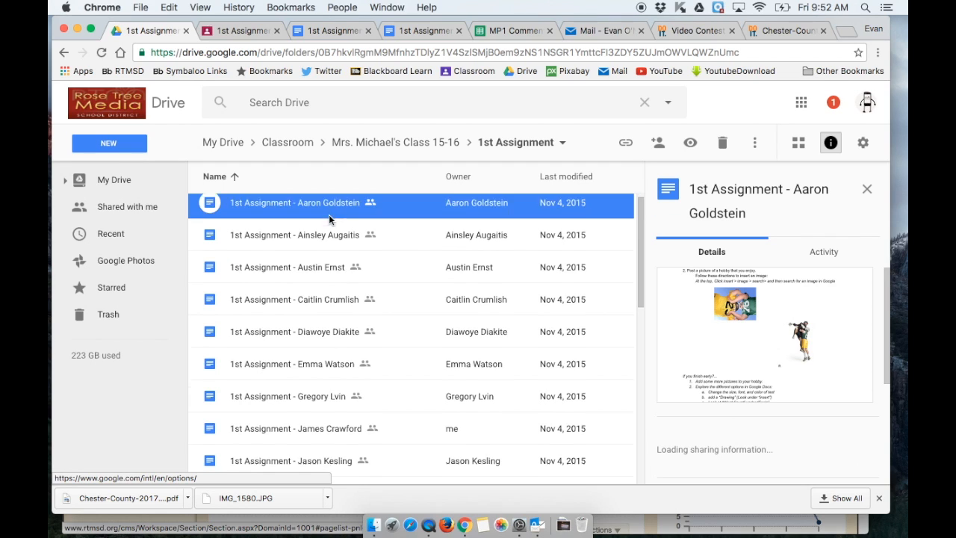
pyautogui.scroll(-3)
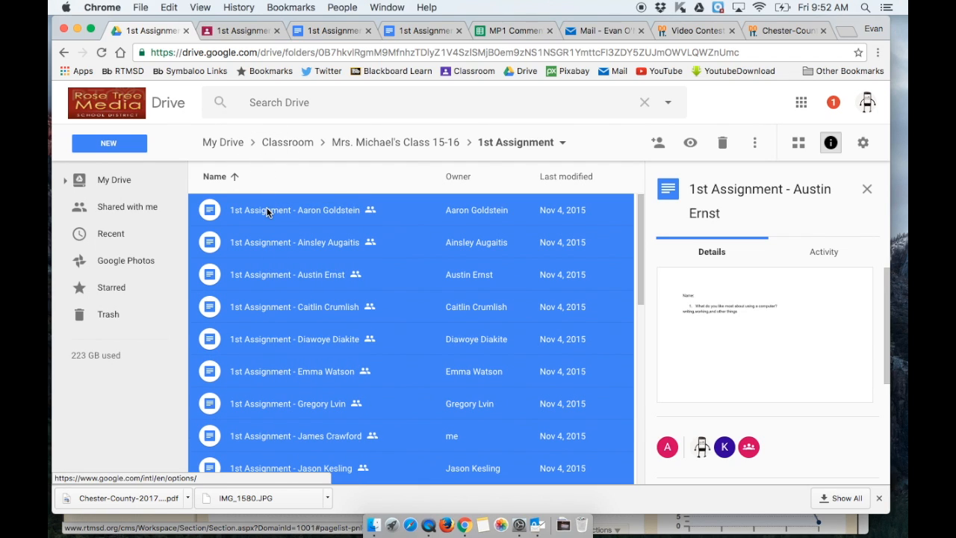
# Step: Download the selected files so Drive zips all 23 student copies into one archive
pyautogui.rightClick(268, 209)
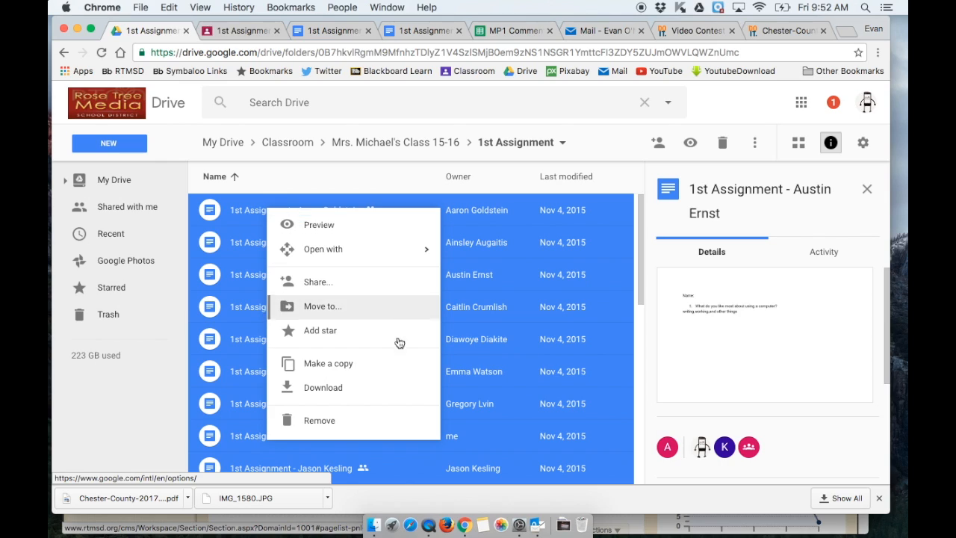
pyautogui.click(323, 387)
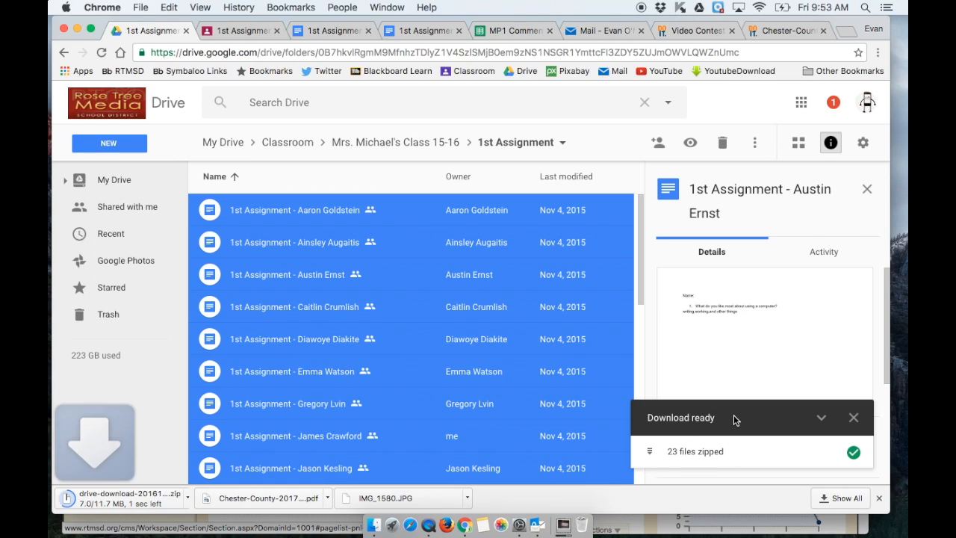
pyautogui.moveTo(758, 392)
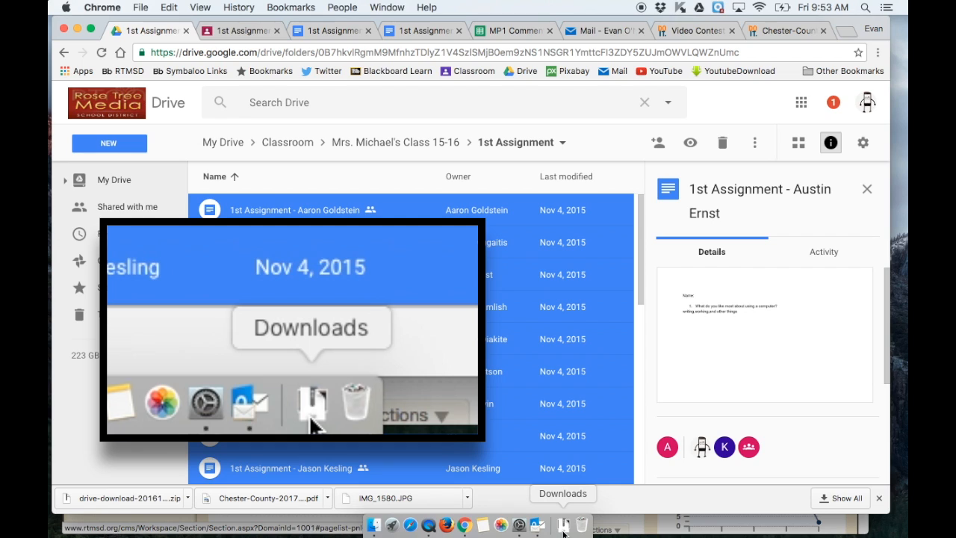
pyautogui.moveTo(374, 526)
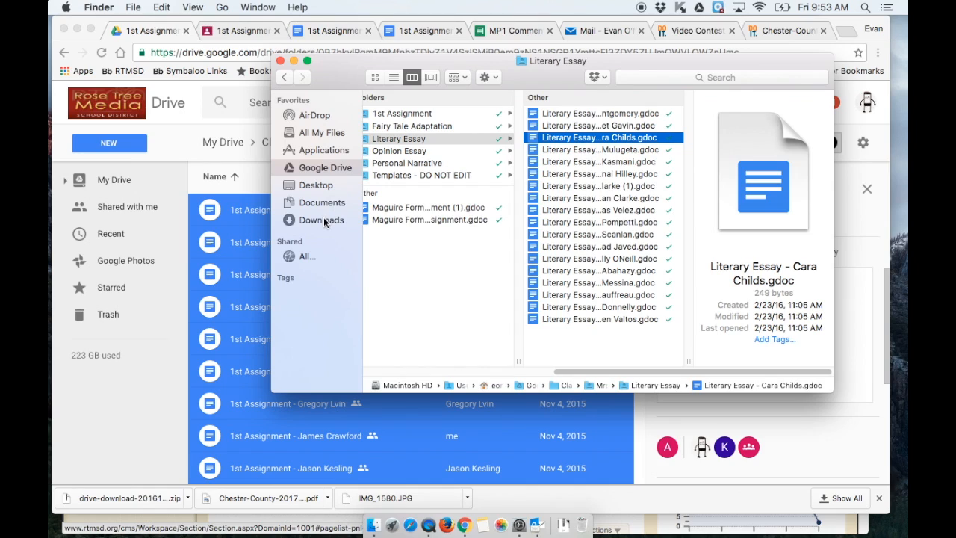
# Step: Locate drive-download-20161104T135250Z.zip in Downloads and unzip it into a folder of .docx files
pyautogui.click(321, 220)
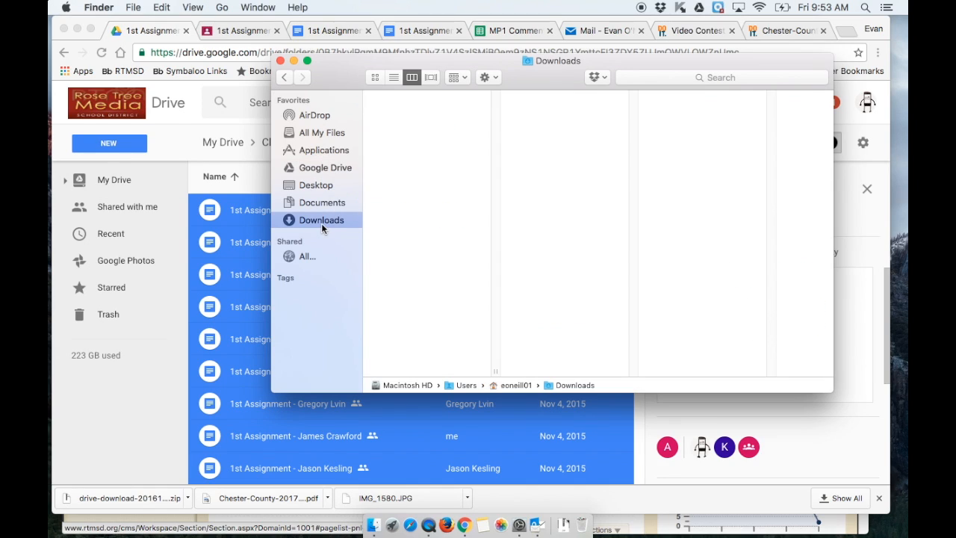
pyautogui.click(321, 219)
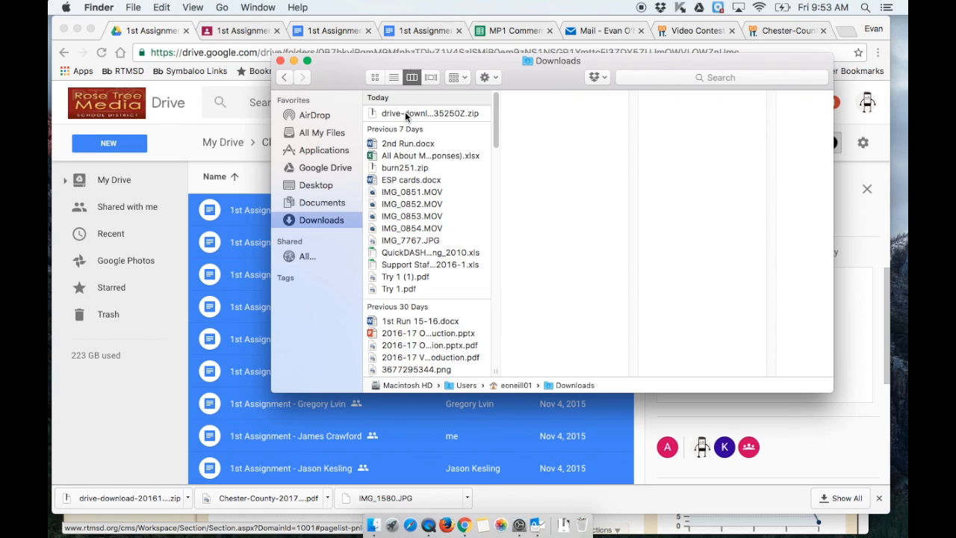
pyautogui.click(407, 113)
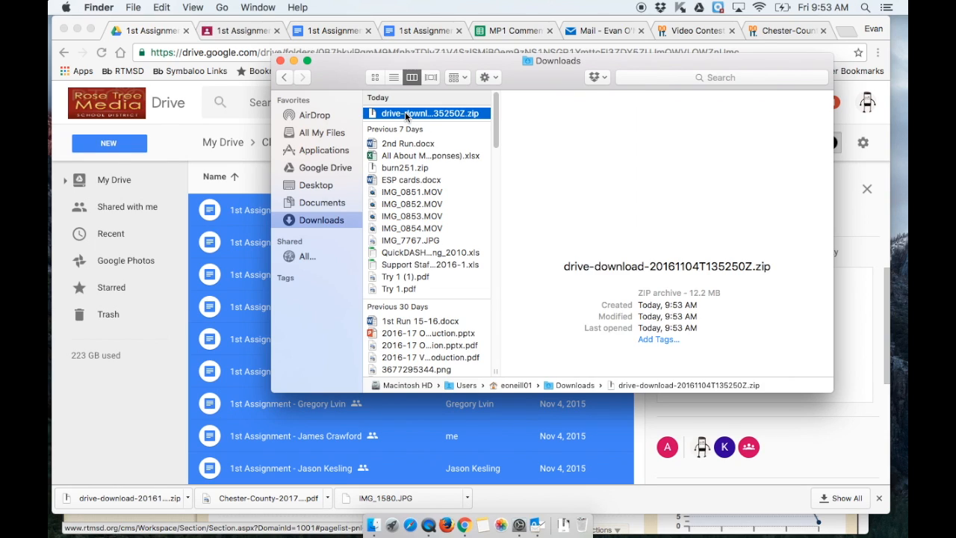
pyautogui.click(427, 113)
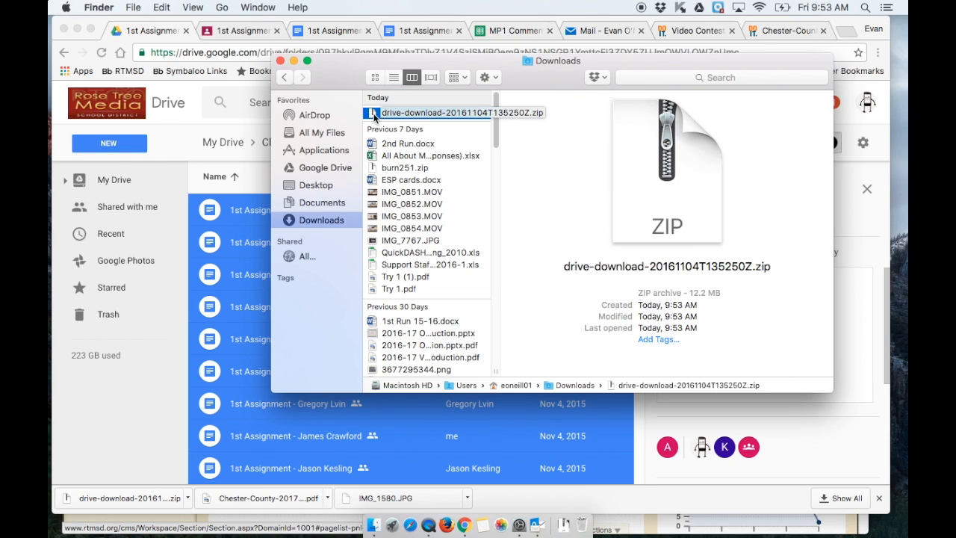
pyautogui.doubleClick(445, 114)
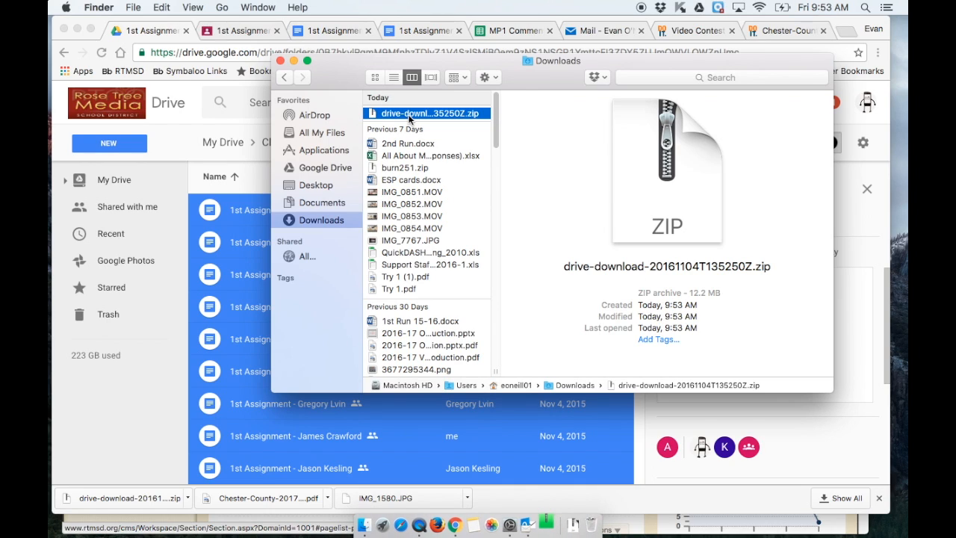
pyautogui.doubleClick(410, 114)
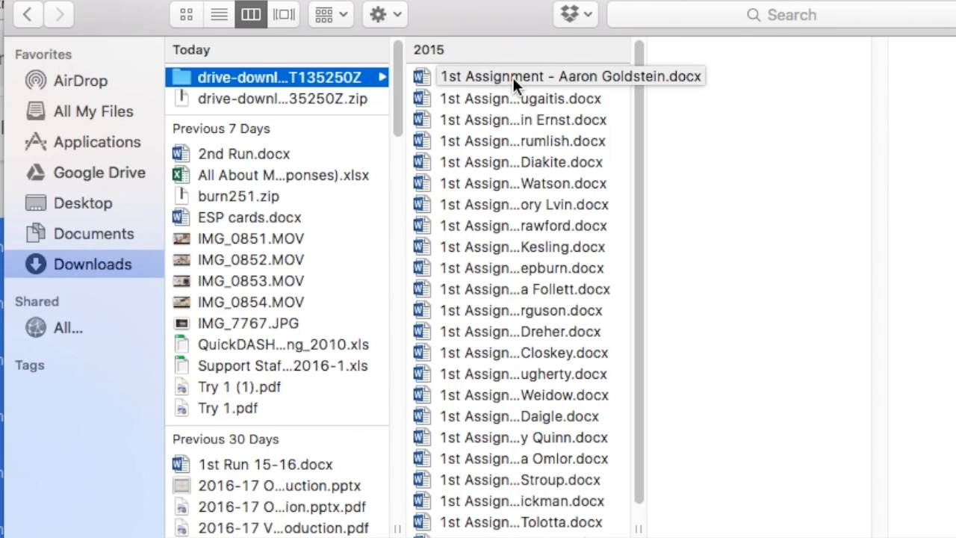
# Step: Inside the extracted folder, select all students' 1st Assignment .docx documents with Cmd+A
pyautogui.scroll(-3)
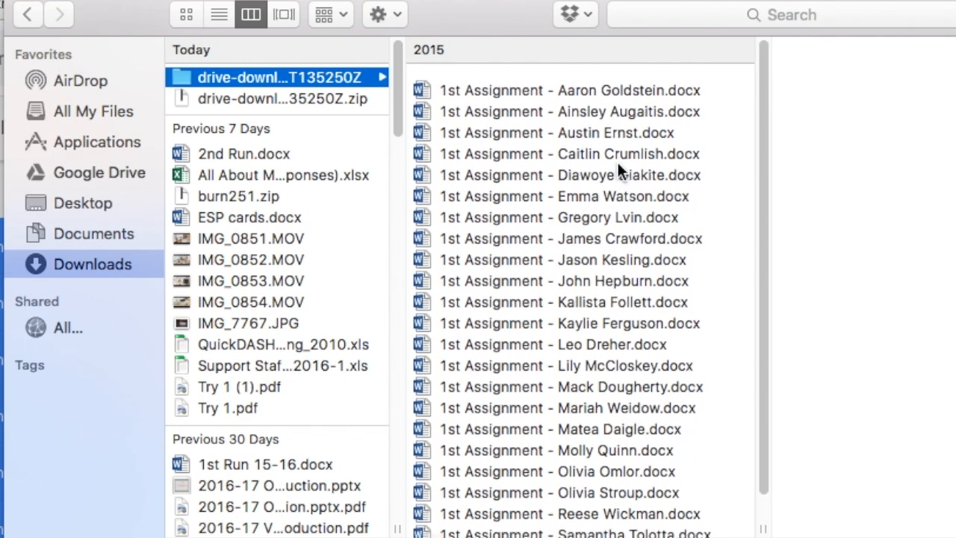
pyautogui.scroll(-3)
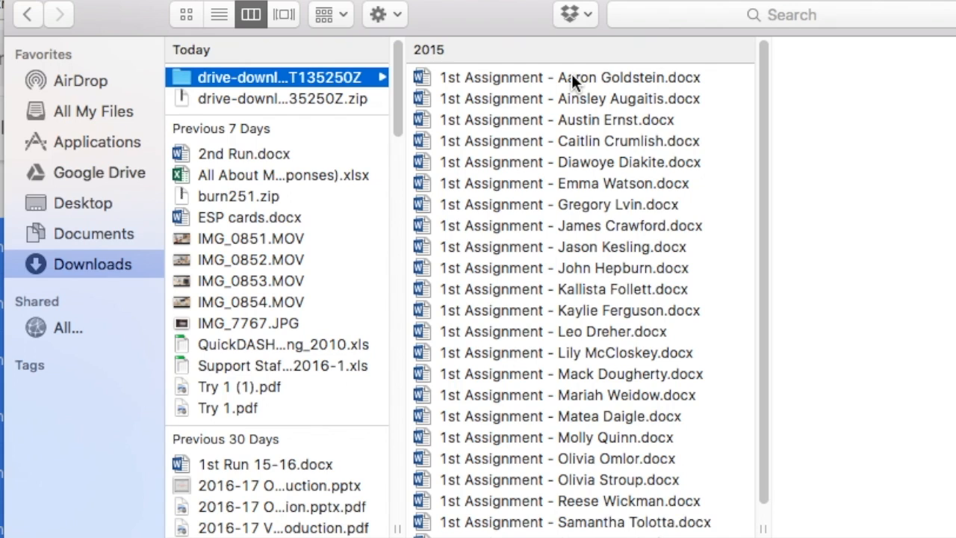
pyautogui.moveTo(735, 80)
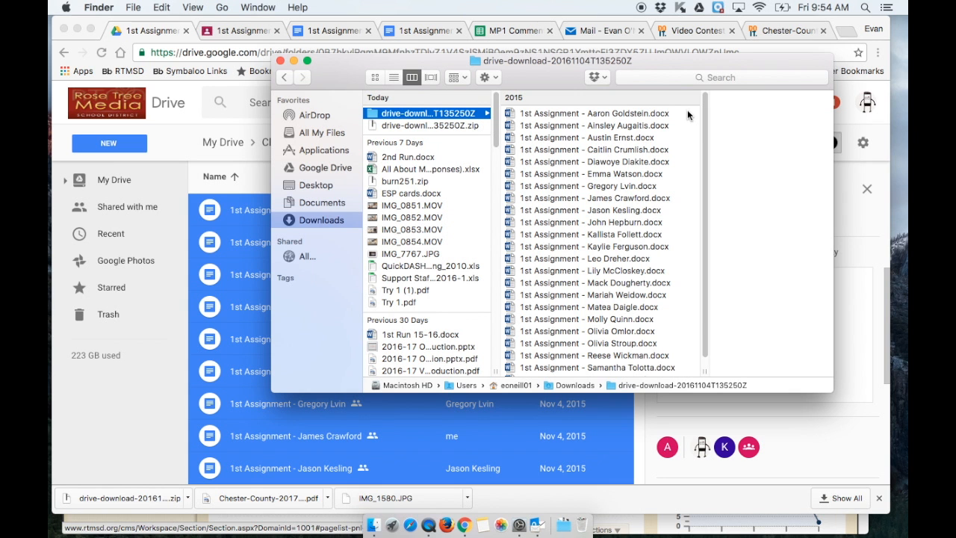
pyautogui.click(594, 113)
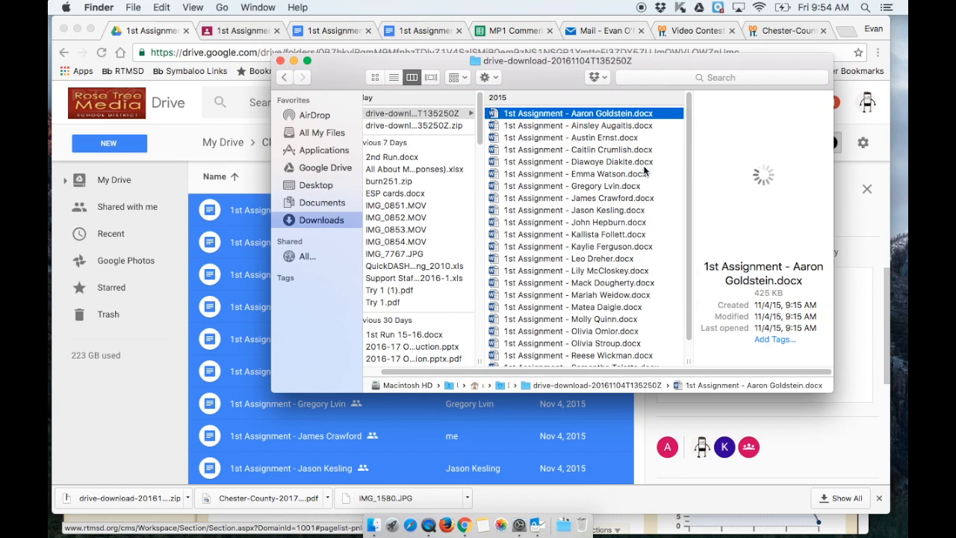
pyautogui.scroll(-3)
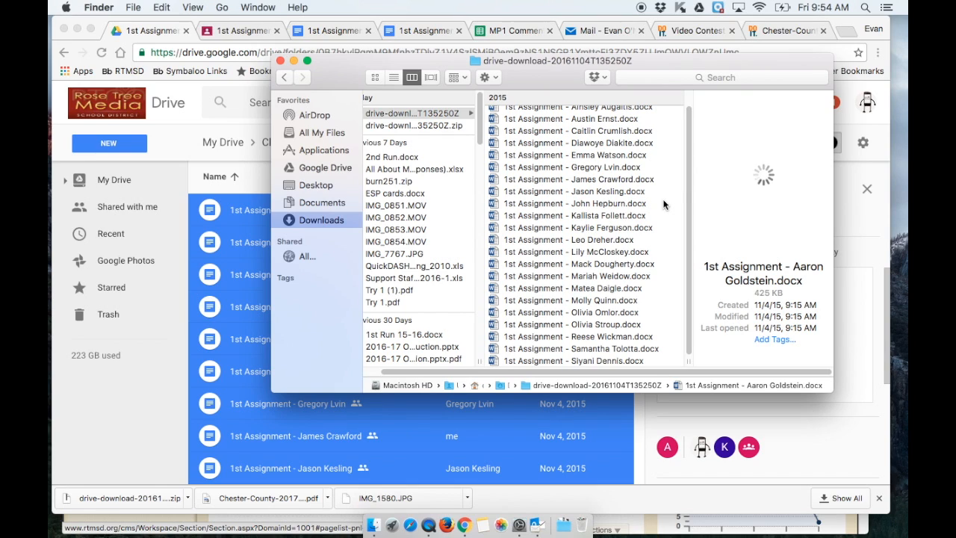
pyautogui.press('cmd+a')
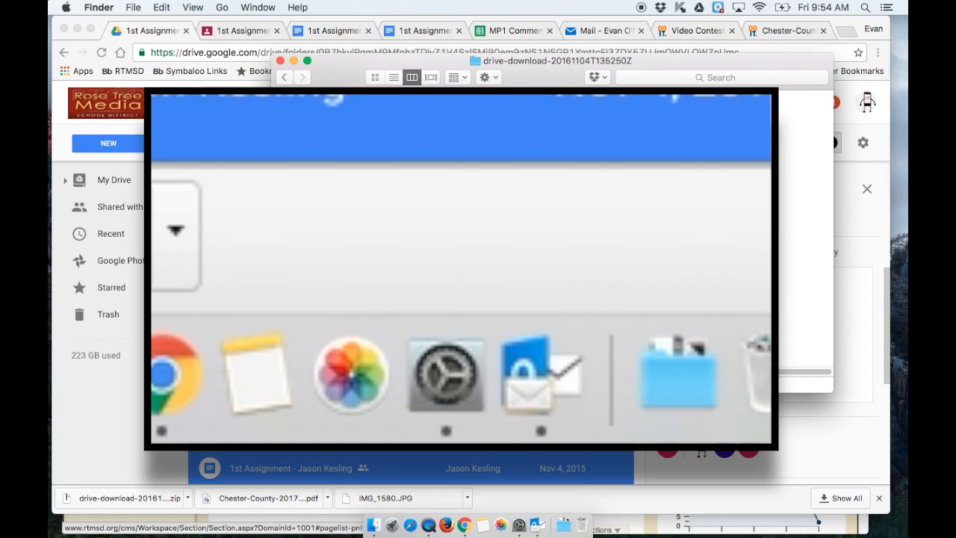
pyautogui.moveTo(445, 377)
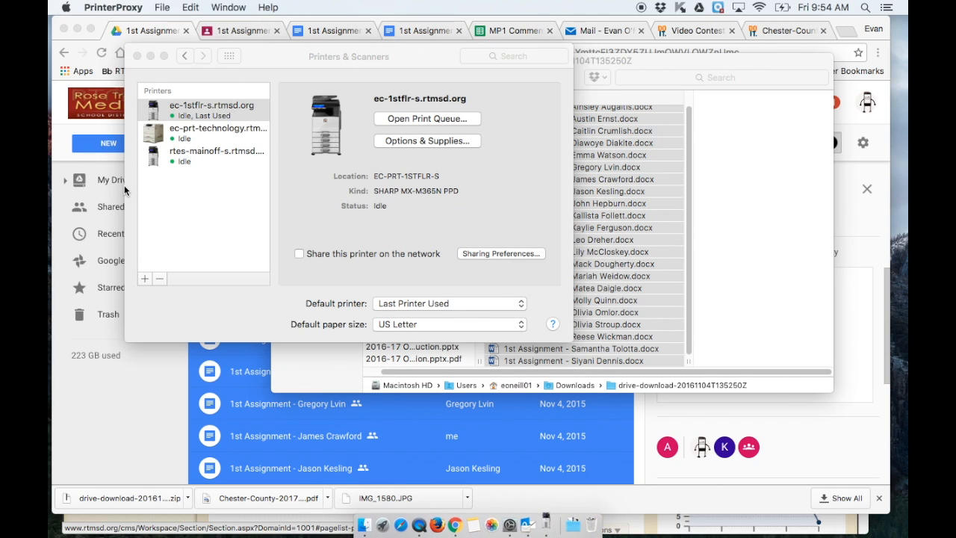
pyautogui.moveTo(352, 307)
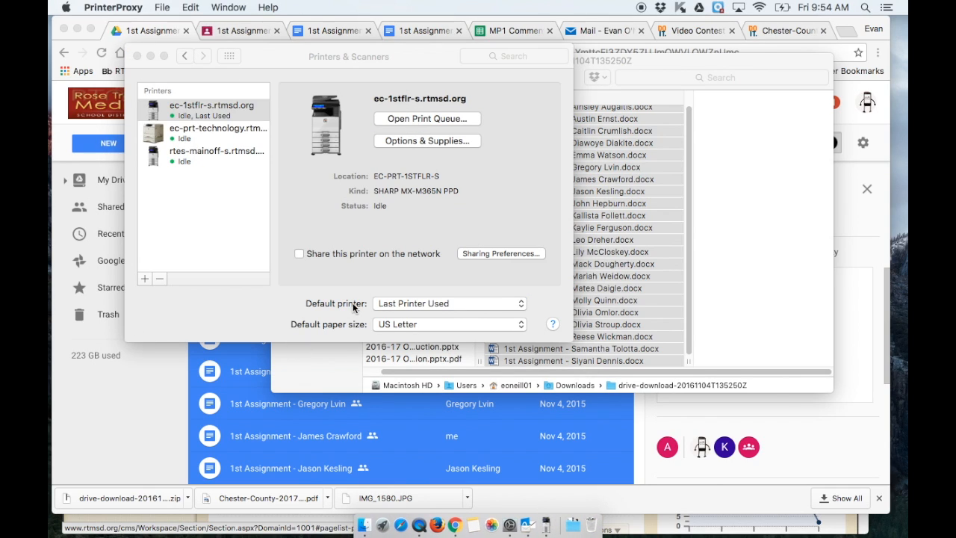
# Step: Bring up the print queue window for the ec-1stflr-s.rtmsd.org printer
pyautogui.click(427, 119)
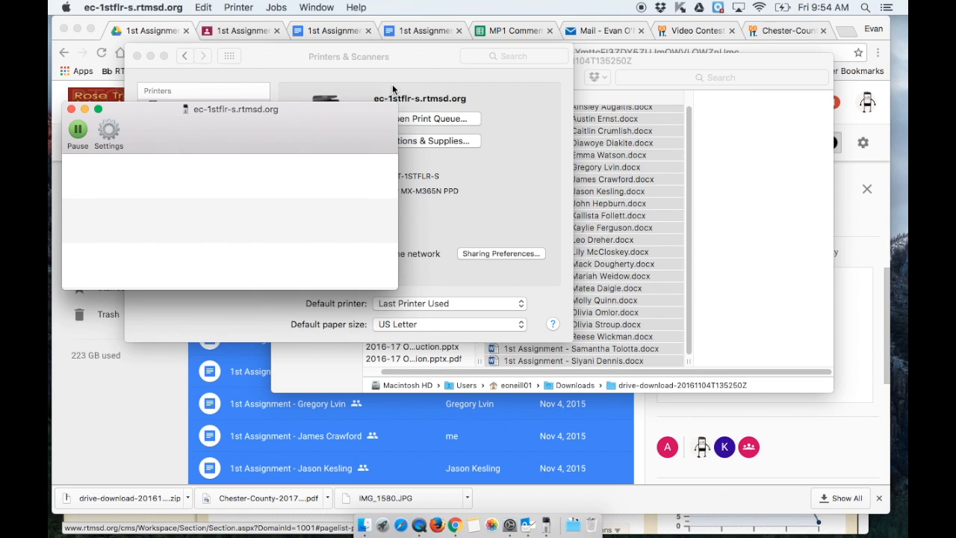